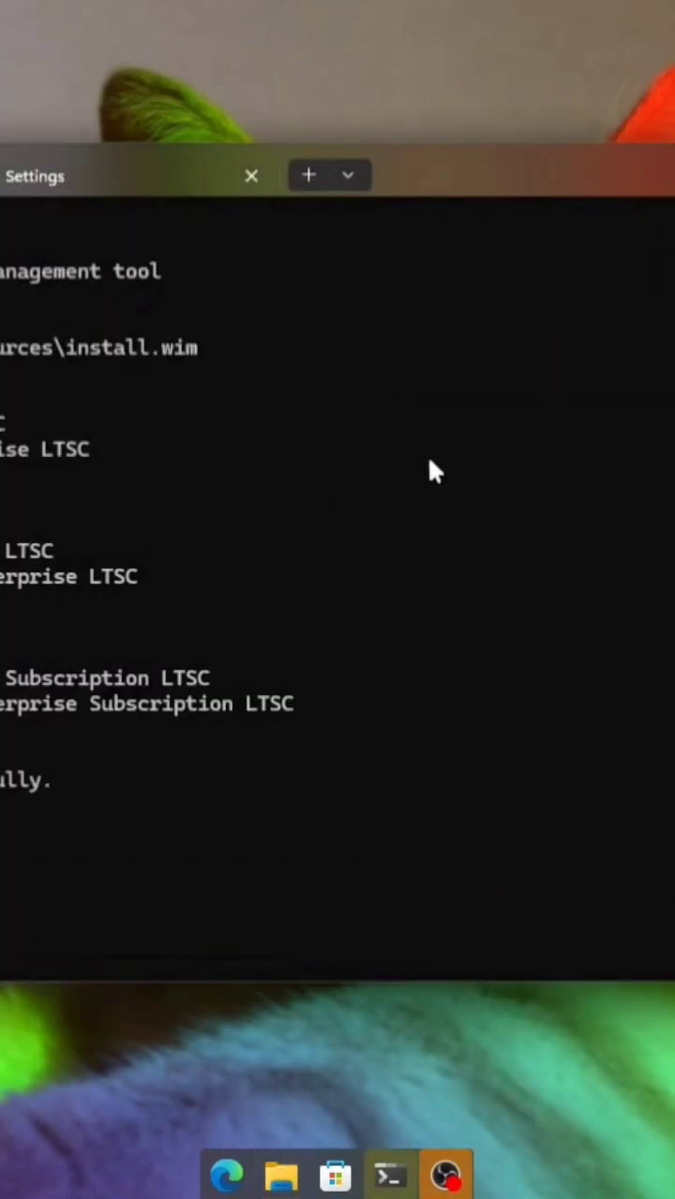
scroll("down", 3)
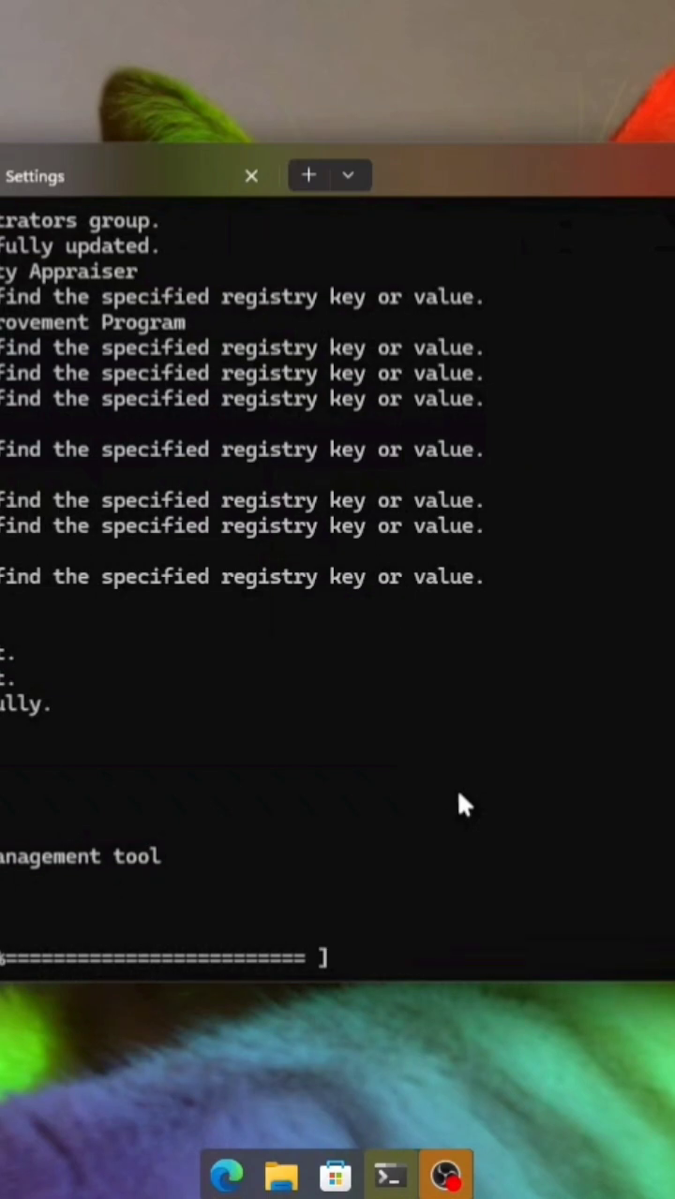
scroll("down", 3)
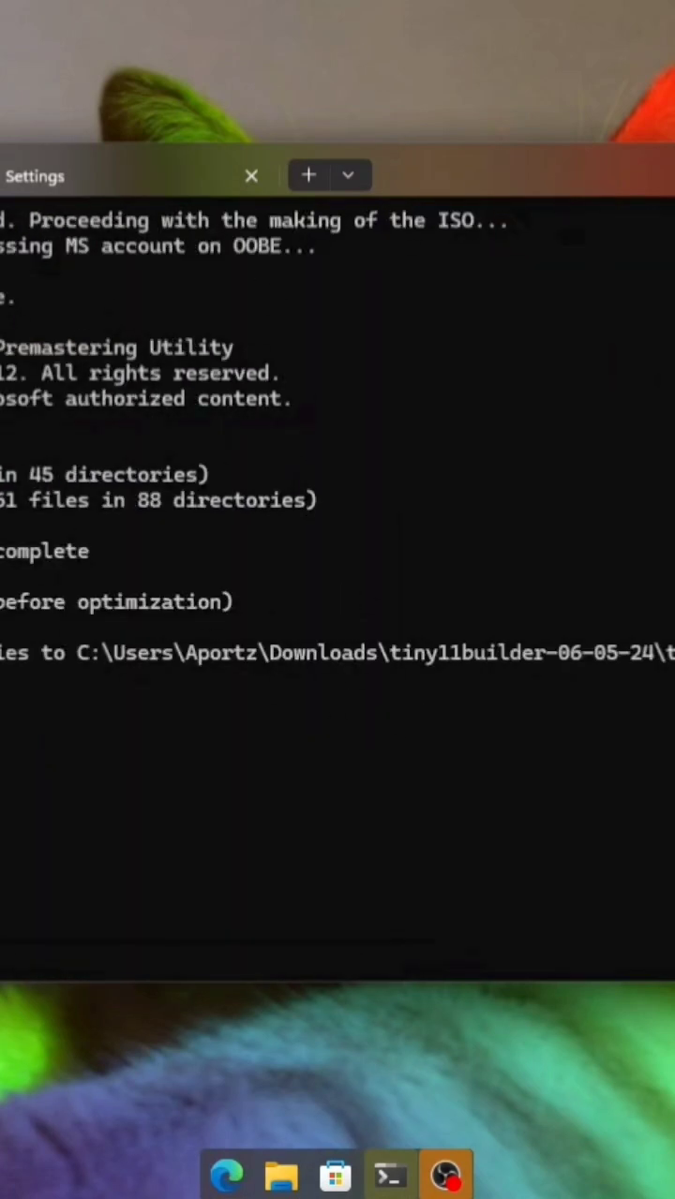
mouse_move(403, 716)
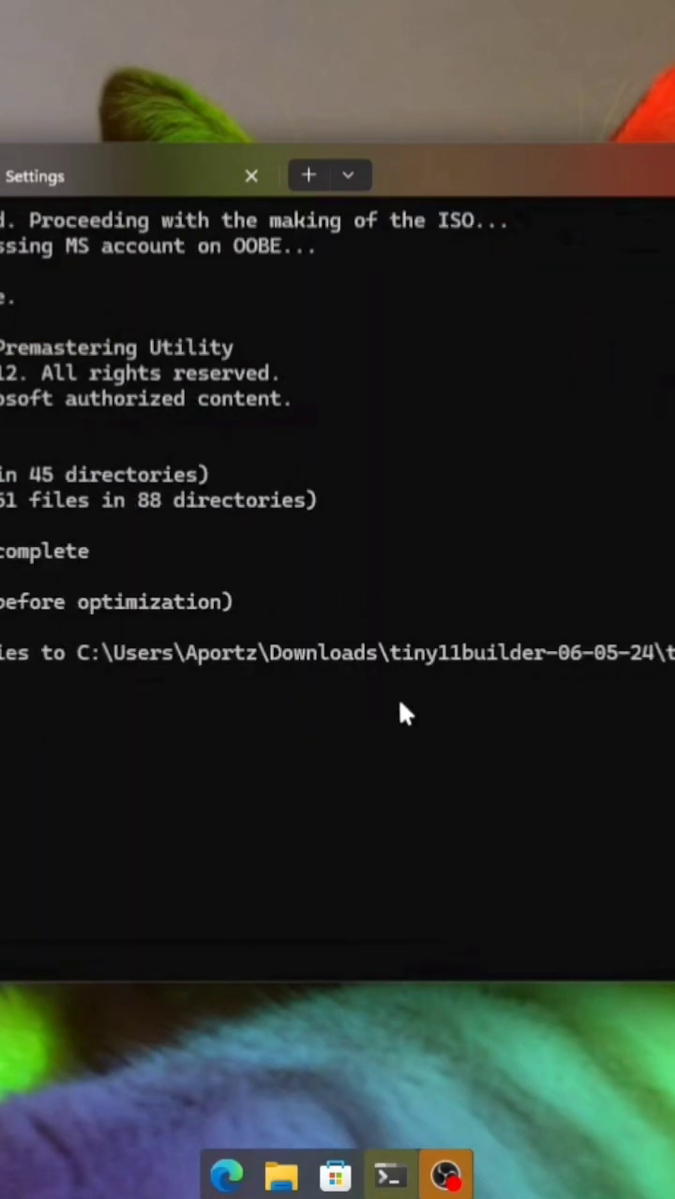
mouse_move(435, 697)
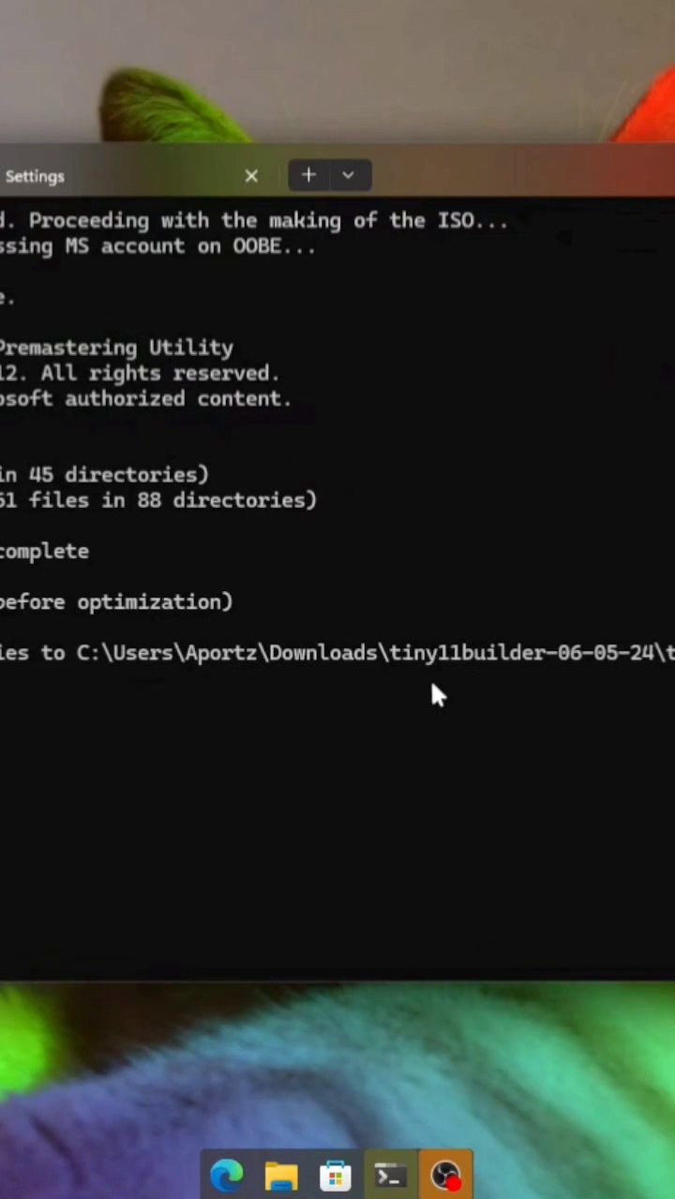
mouse_move(435, 707)
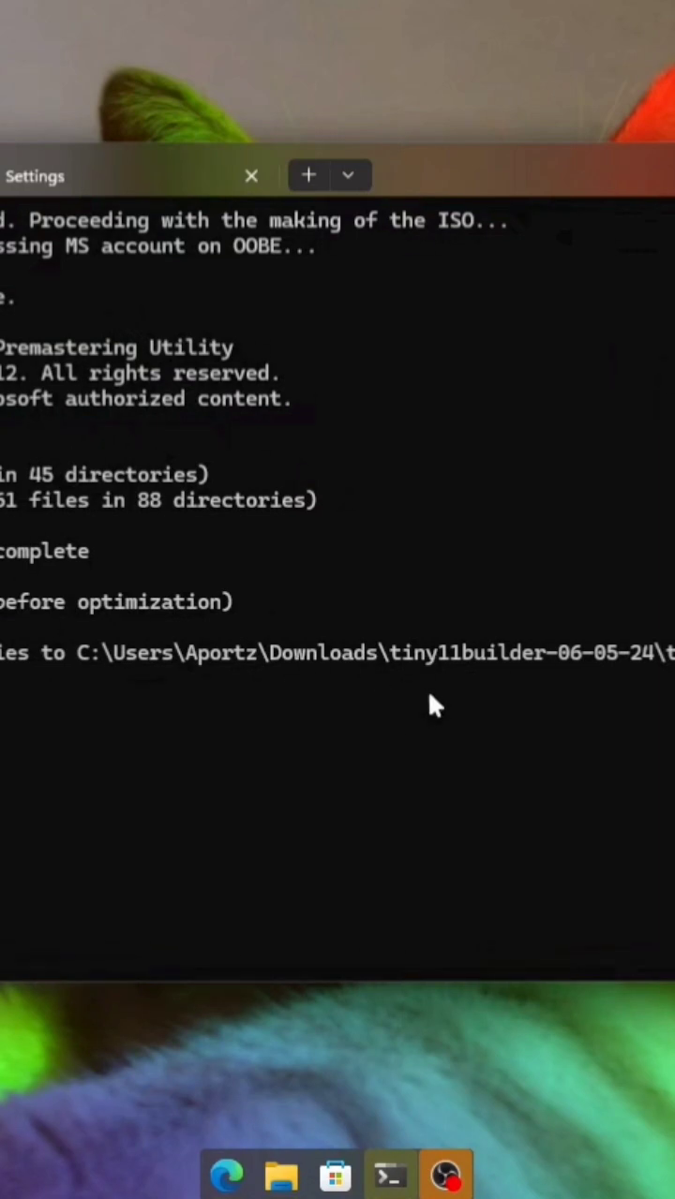